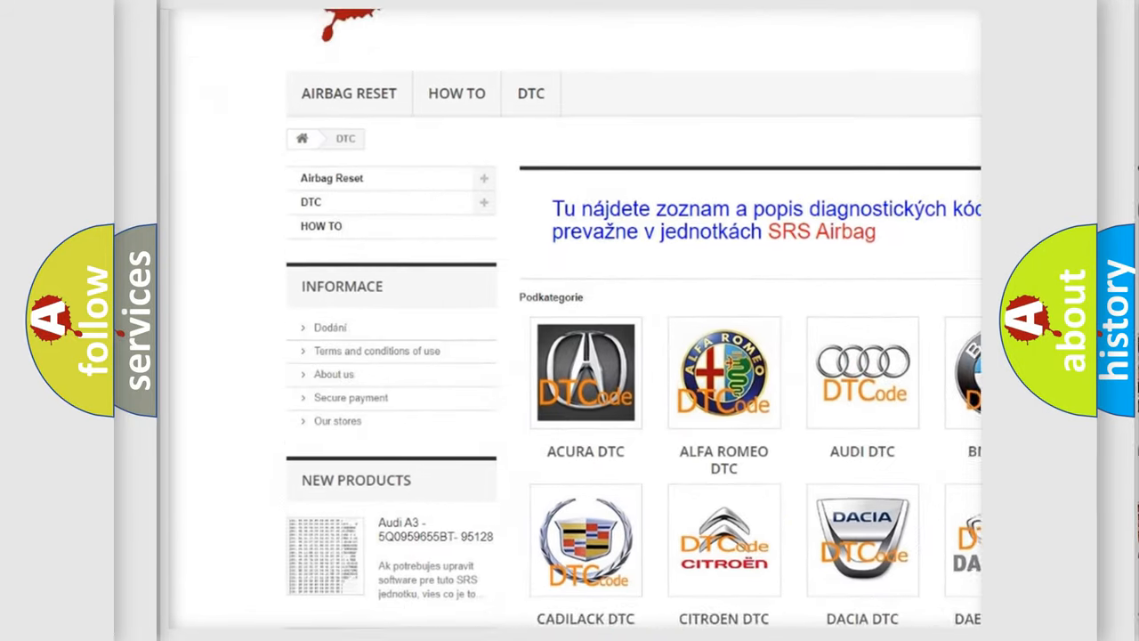
pyautogui.scroll(-3)
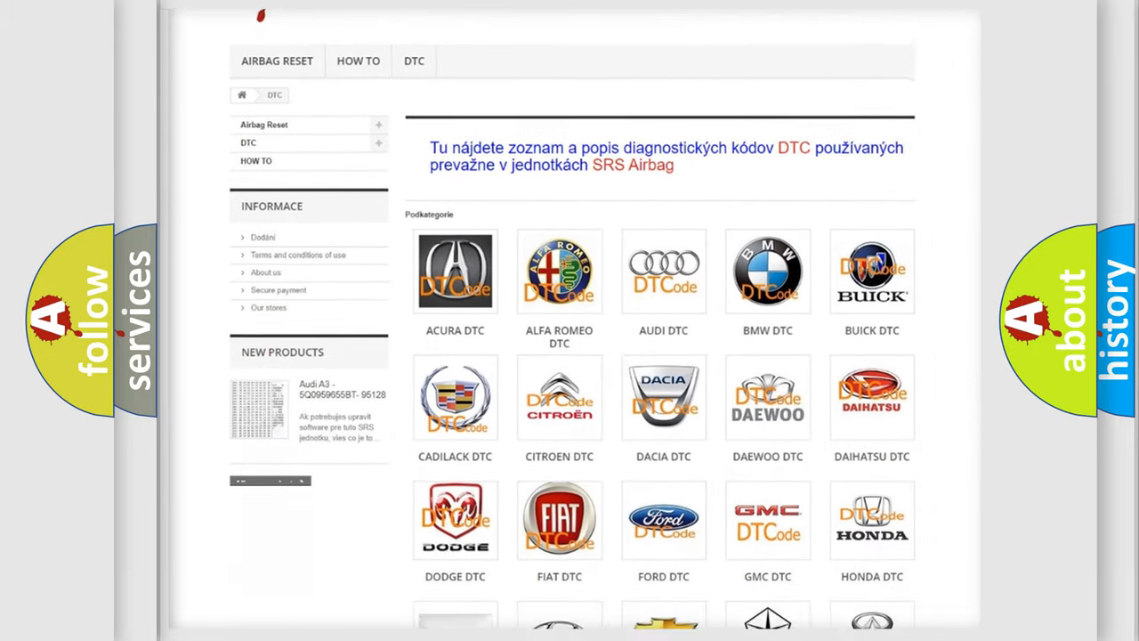
pyautogui.scroll(-3)
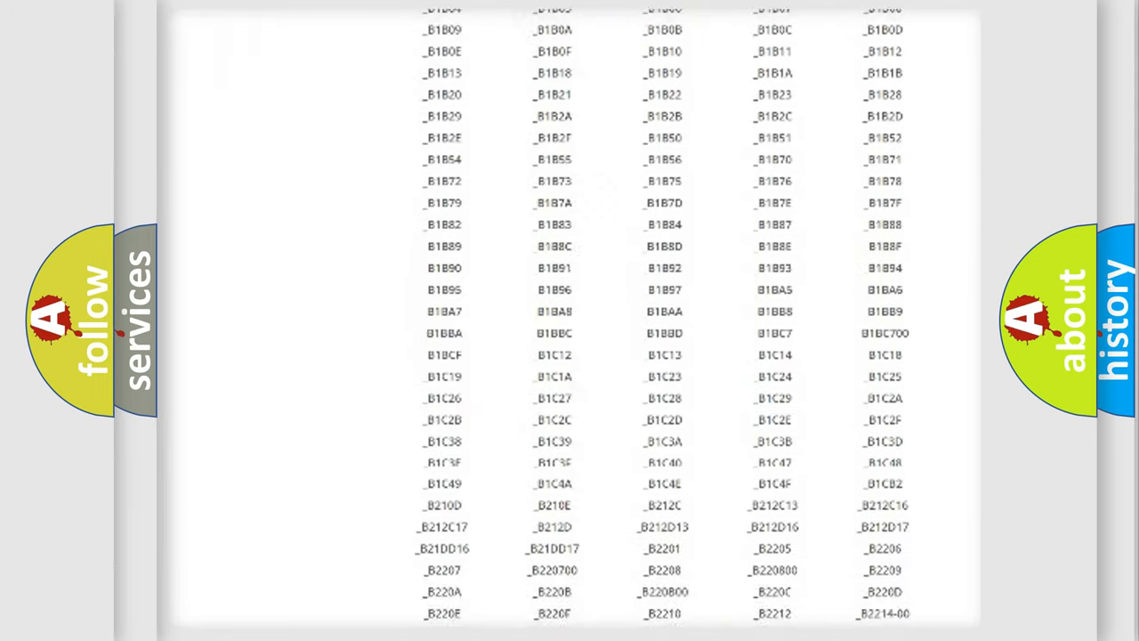
pyautogui.scroll(-3)
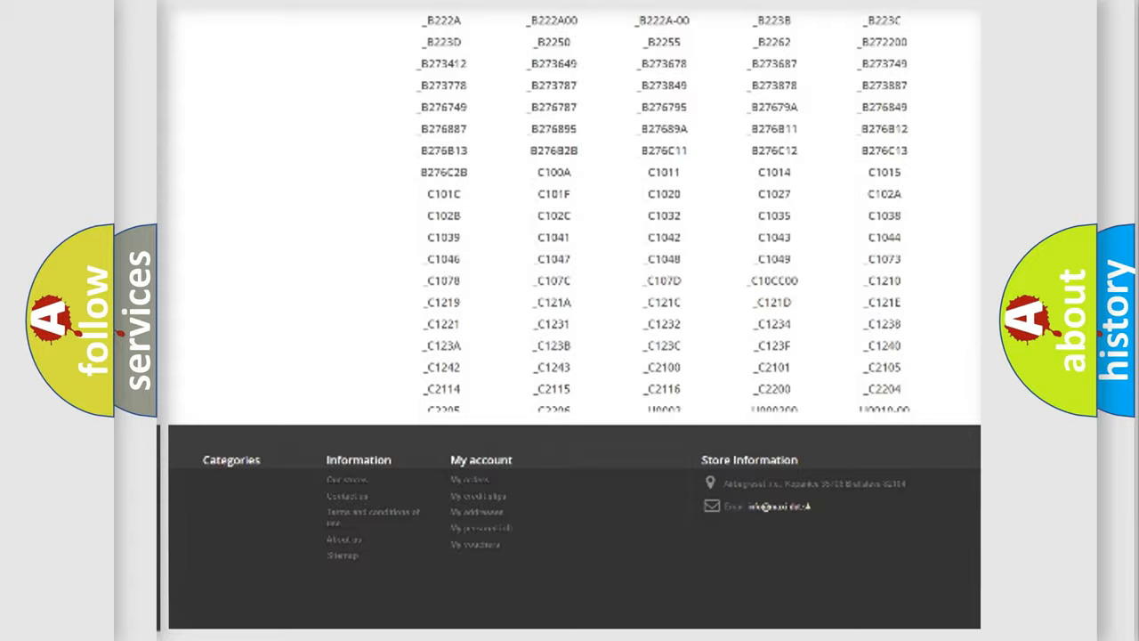